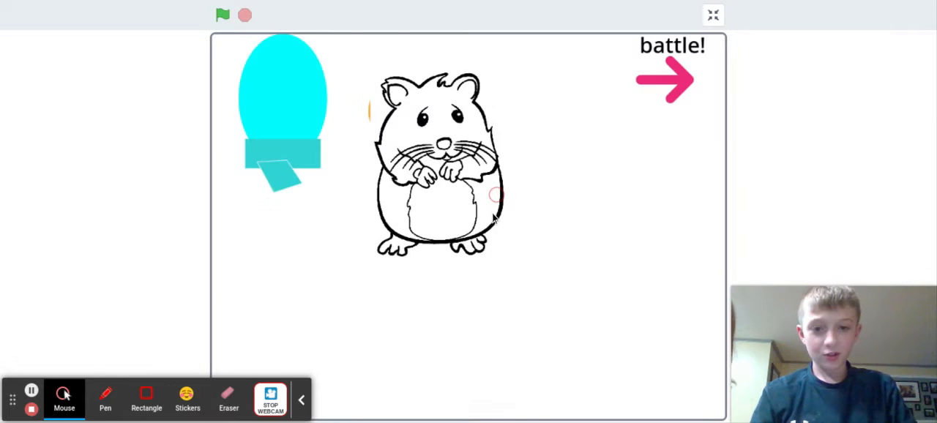
# Start the hamster simulator with the green flag so water, food and hp show 10.
pyautogui.click(223, 15)
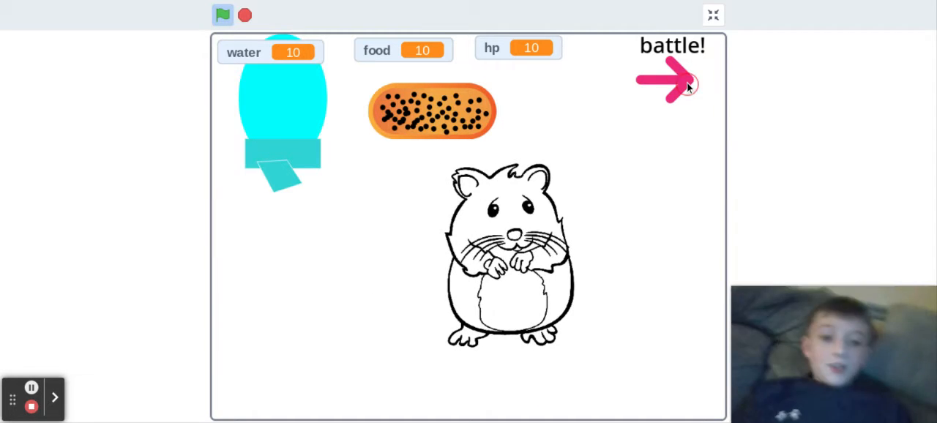
pyautogui.click(668, 80)
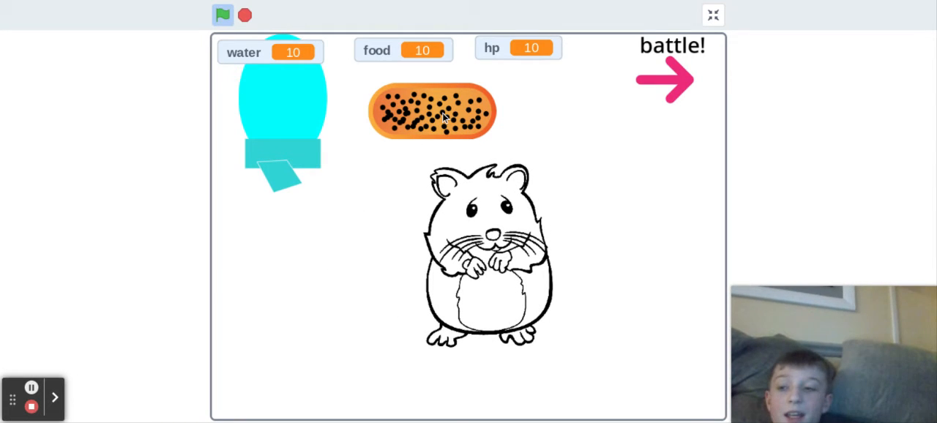
# Battle and defeat the cricket, then restart the game with all counters back at 10.
pyautogui.click(665, 79)
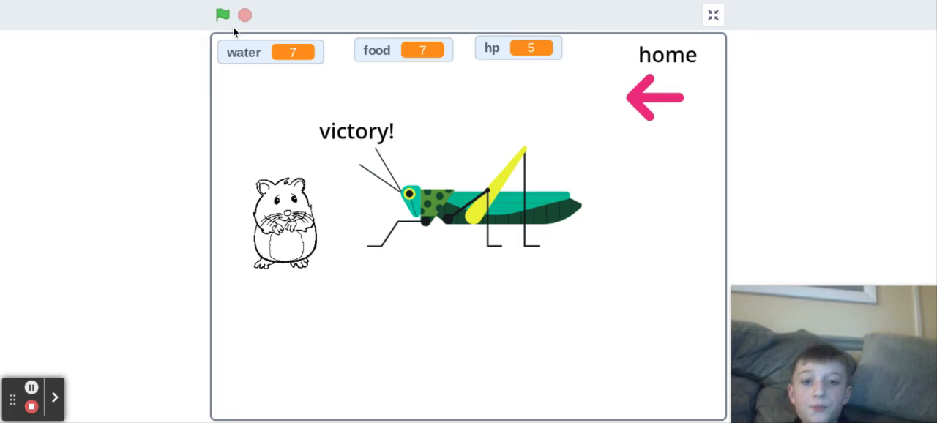
pyautogui.click(223, 14)
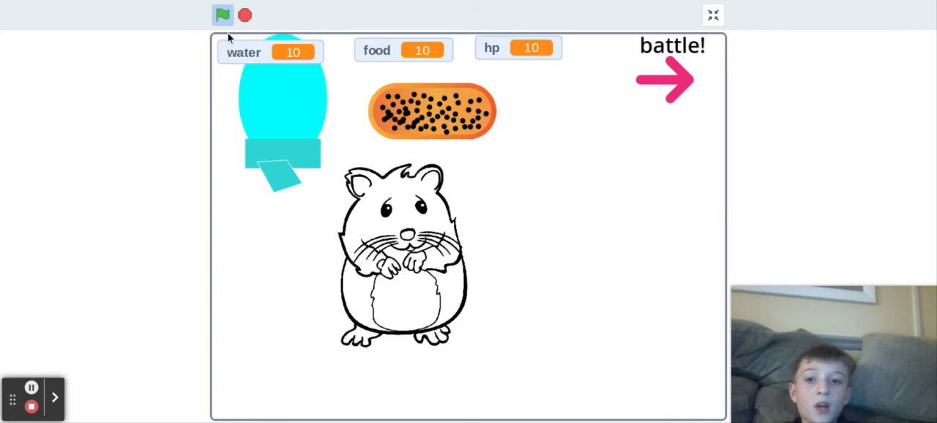
# Enter a second battle and play until the hamster's hp drops to 0.
pyautogui.click(665, 79)
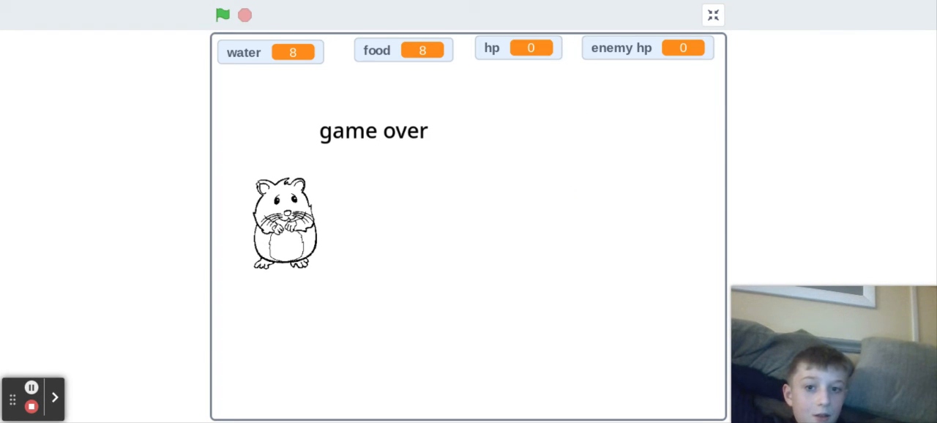
pyautogui.moveTo(513, 131)
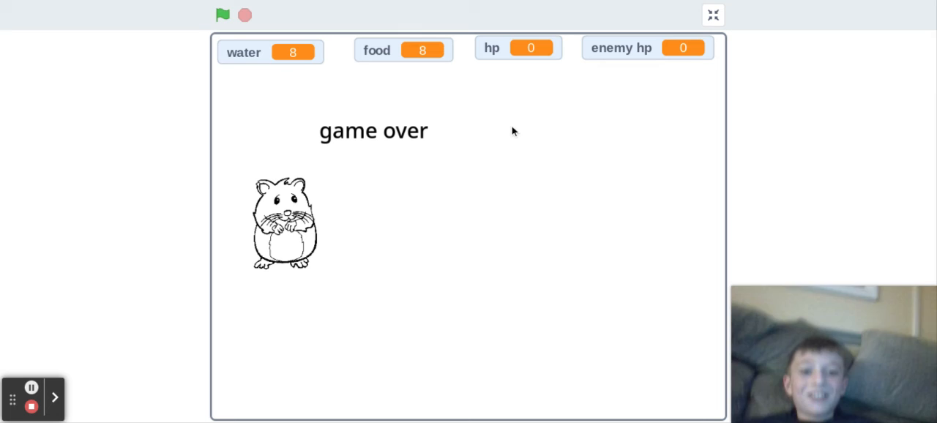
pyautogui.moveTo(578, 61)
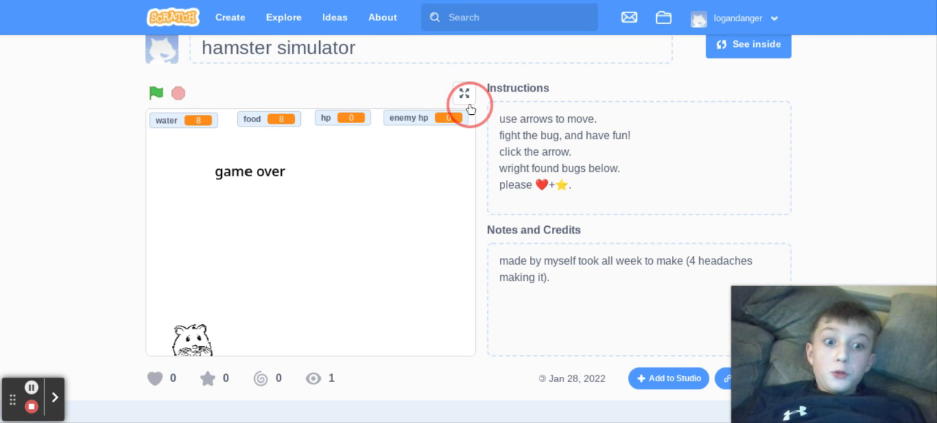
# Return the stage to full screen and restart the game at the home screen.
pyautogui.click(465, 94)
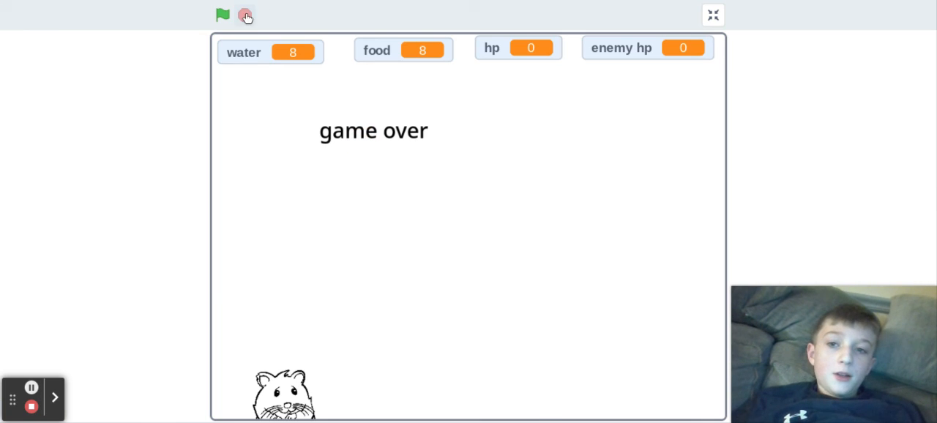
pyautogui.click(222, 14)
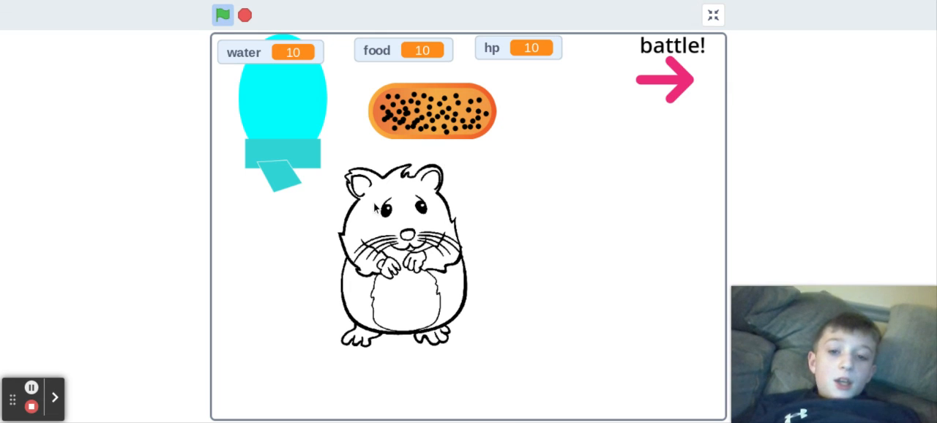